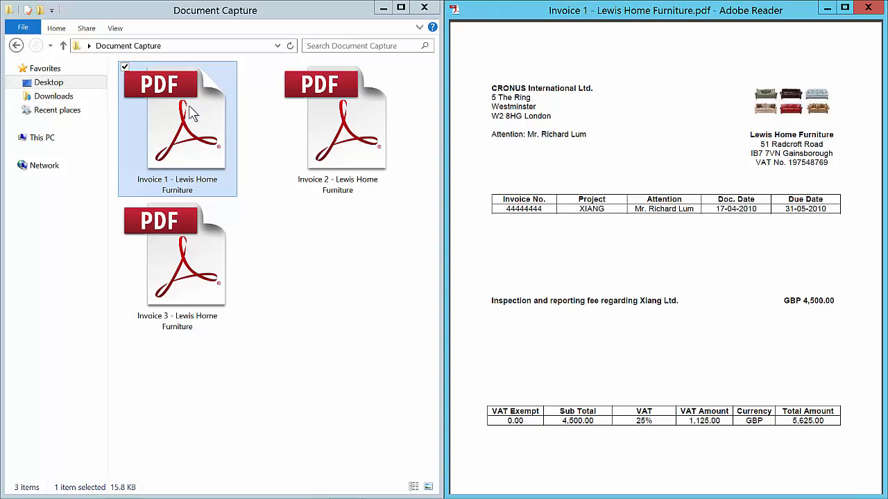
Preview Invoice 1 and Invoice 2 from the Document Capture folder in Adobe Reader
{"action": "double_click", "coordinate": [344, 125]}
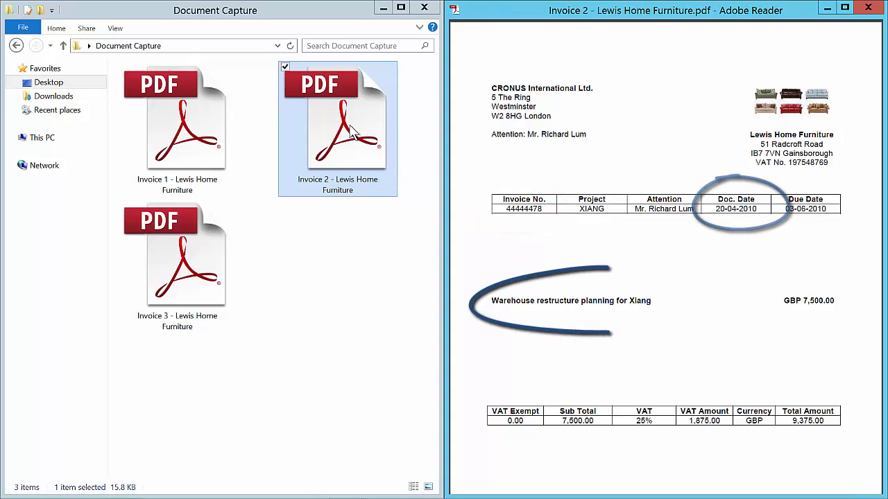
{"action": "double_click", "coordinate": [177, 257]}
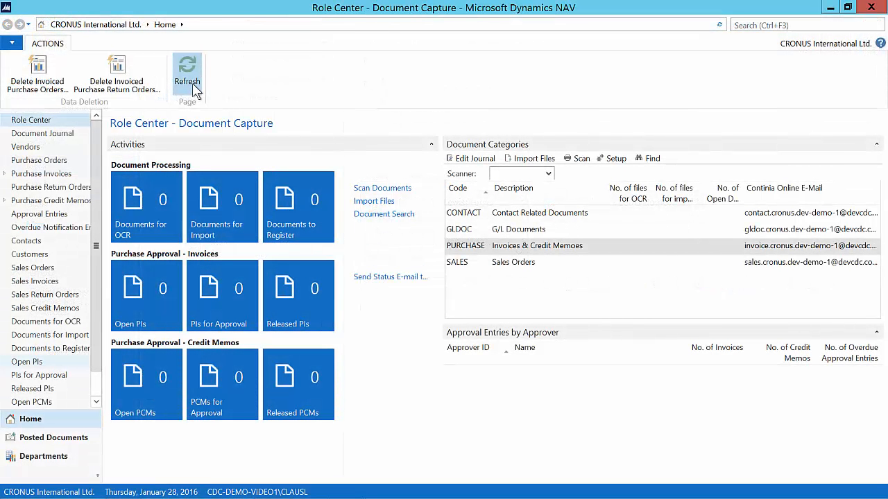
Refresh the role centre, import the three waiting purchase invoice files and view them in the Document Journal
{"action": "left_click", "coordinate": [188, 69]}
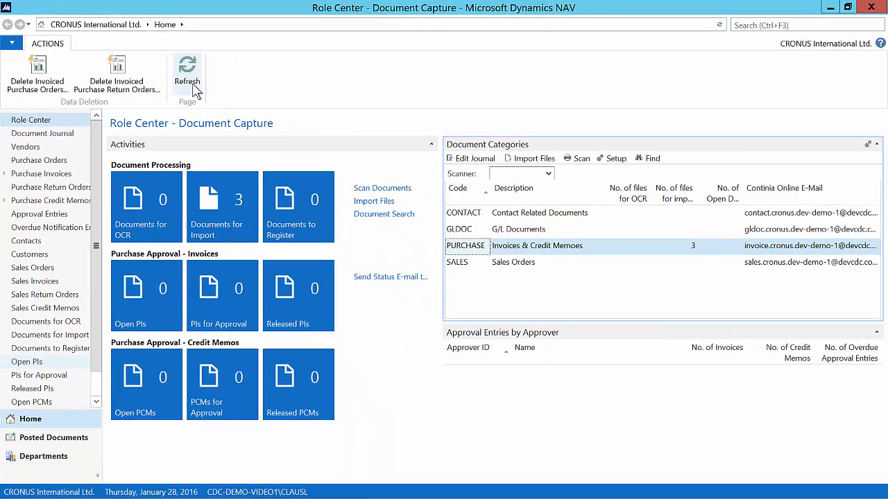
{"action": "mouse_move", "coordinate": [528, 161]}
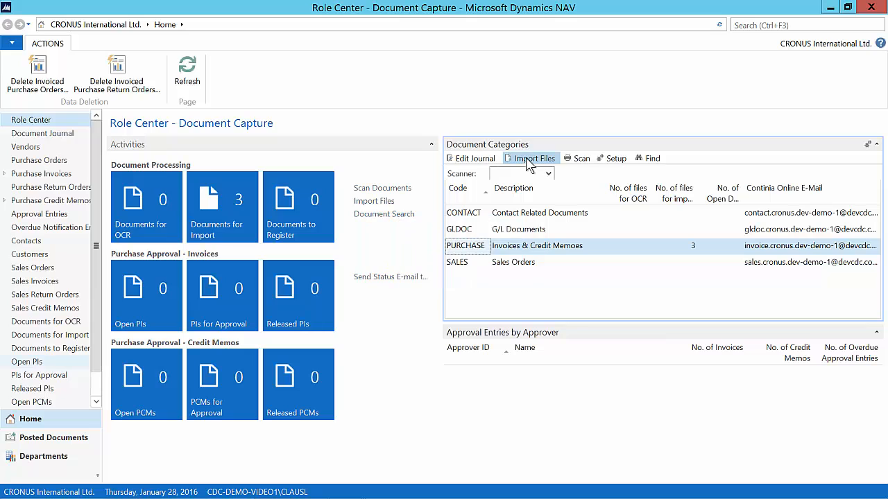
{"action": "left_click", "coordinate": [531, 158]}
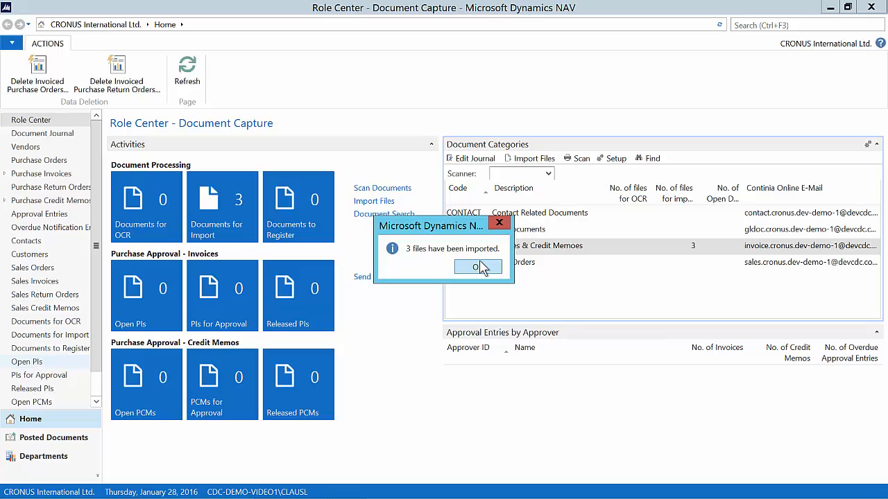
{"action": "left_click", "coordinate": [478, 267]}
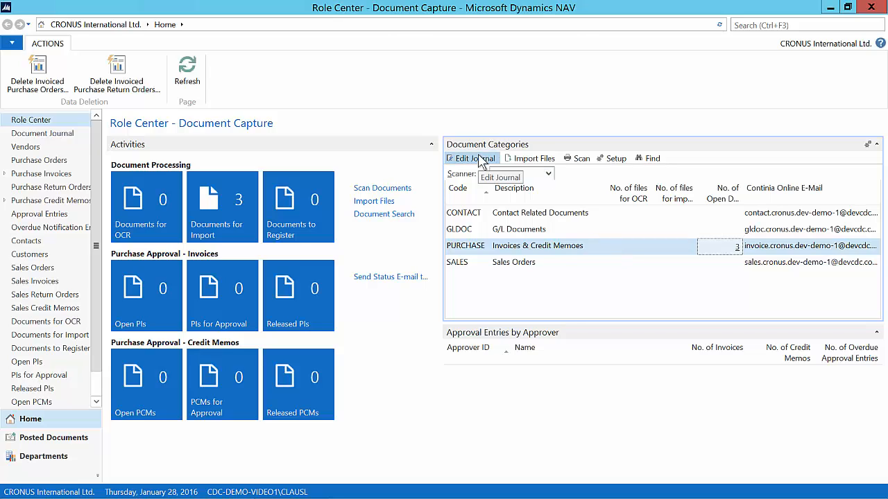
{"action": "left_click", "coordinate": [471, 158]}
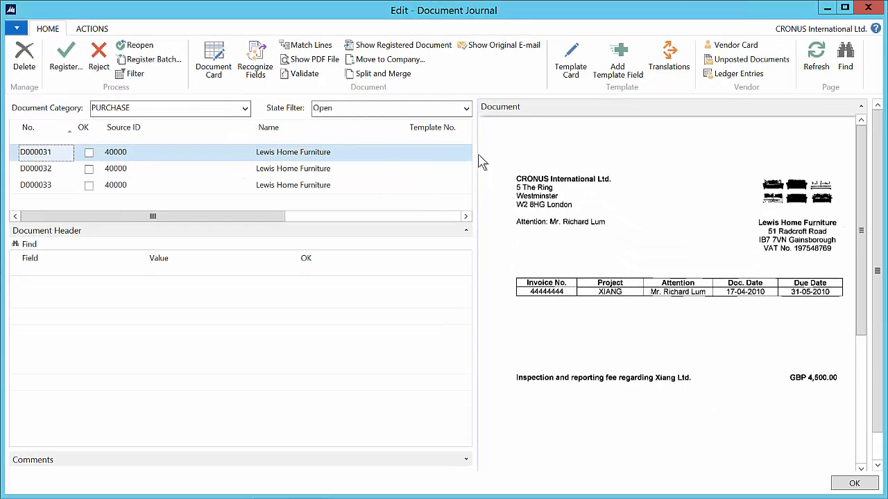
Recognize document D000031's header fields, check the VAT Amount and enter G/L Account No. 8330
{"action": "scroll", "scroll_direction": "down", "scroll_amount": 3}
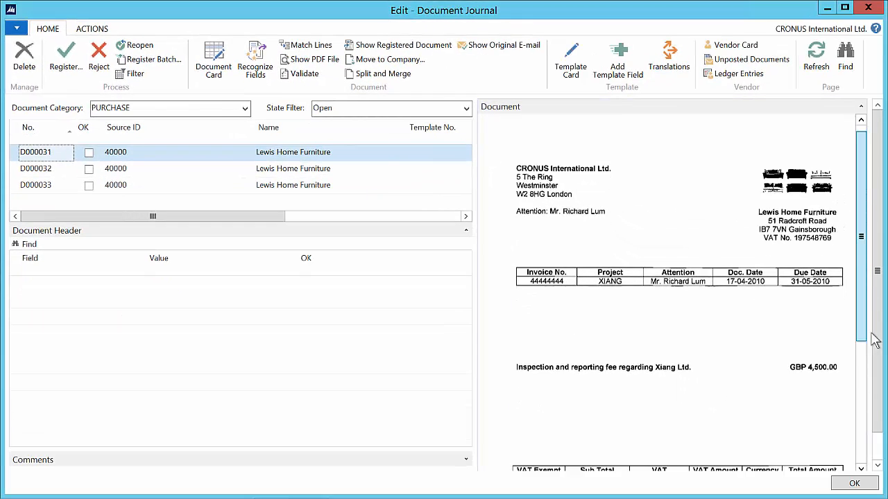
{"action": "scroll", "scroll_direction": "down", "scroll_amount": 3}
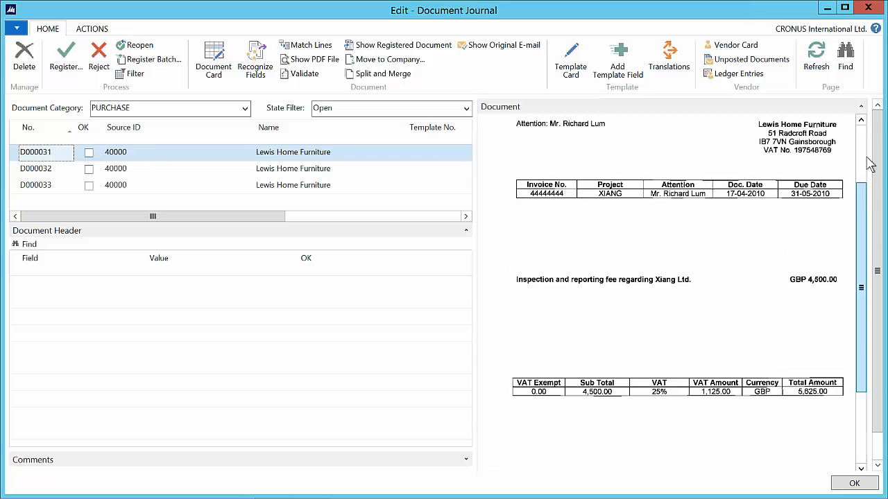
{"action": "scroll", "scroll_direction": "up", "scroll_amount": 3}
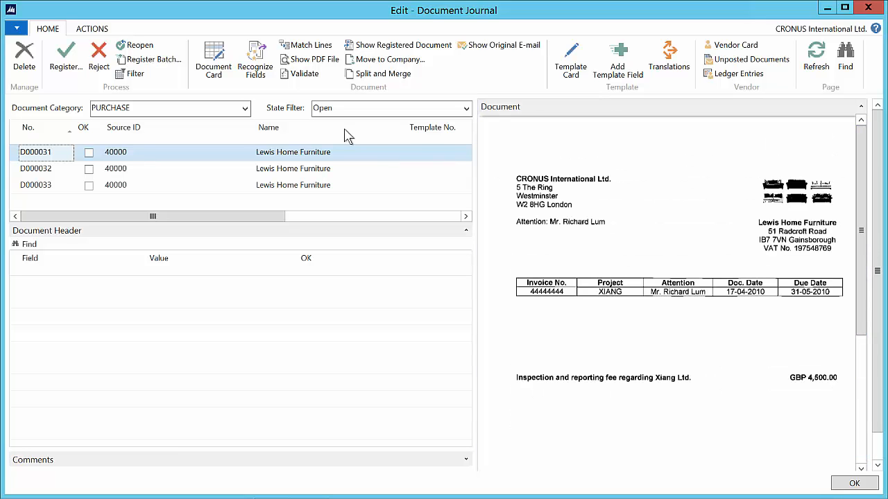
{"action": "left_click", "coordinate": [254, 59]}
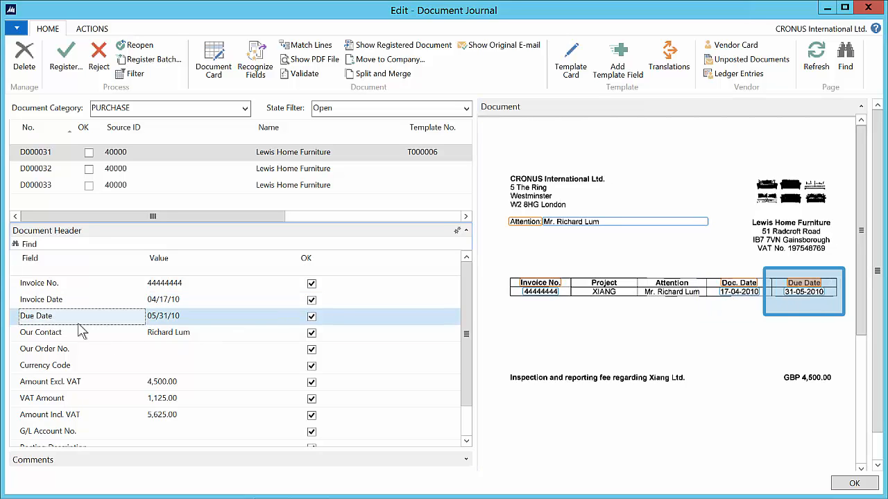
{"action": "mouse_move", "coordinate": [56, 349]}
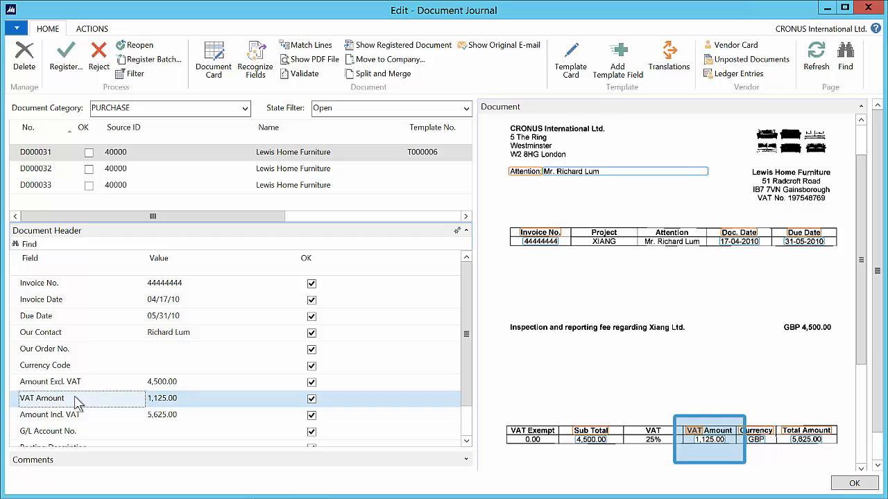
{"action": "left_click", "coordinate": [50, 414]}
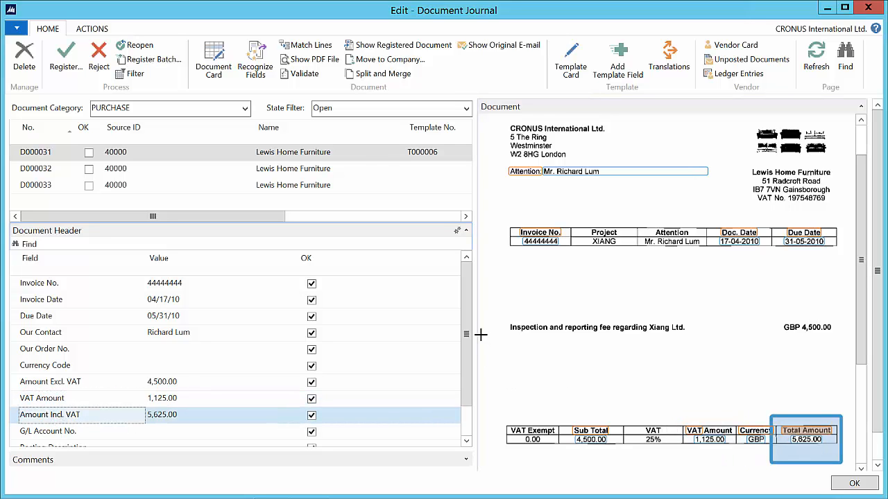
{"action": "scroll", "scroll_direction": "down", "scroll_amount": 3}
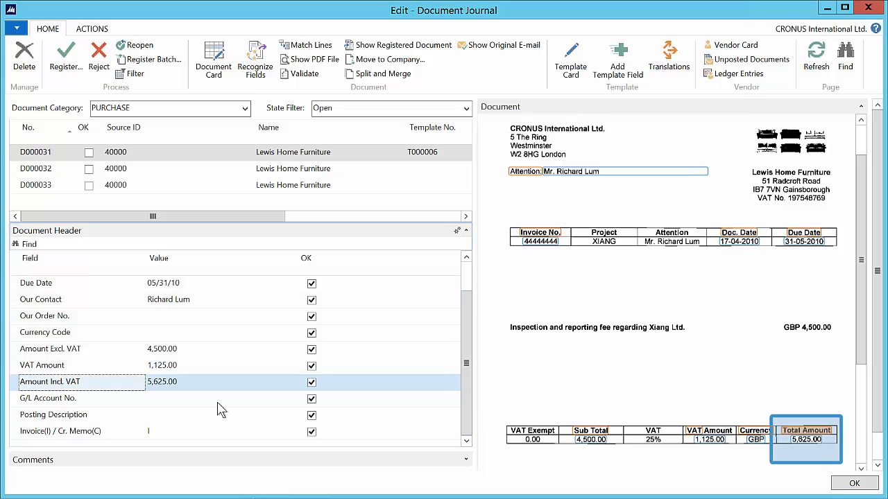
{"action": "type", "text": "8330"}
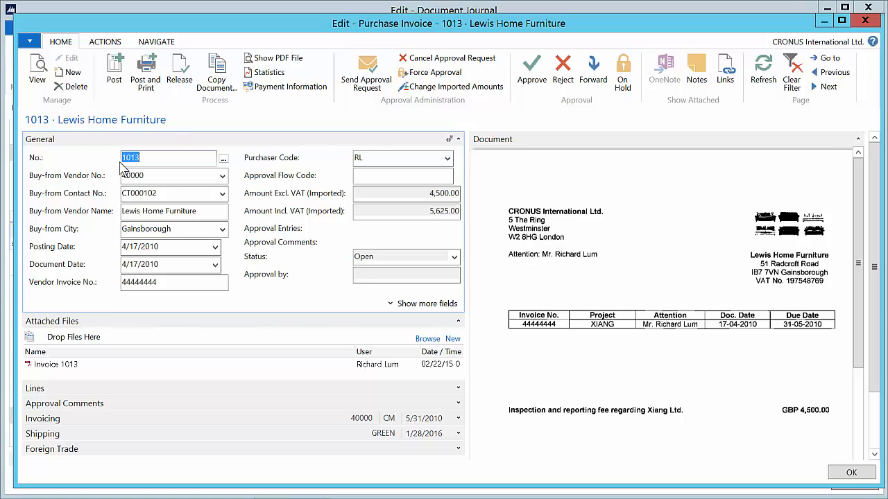
Send purchase invoice 1013 for approval and acknowledge the created approval entries
{"action": "left_click", "coordinate": [367, 69]}
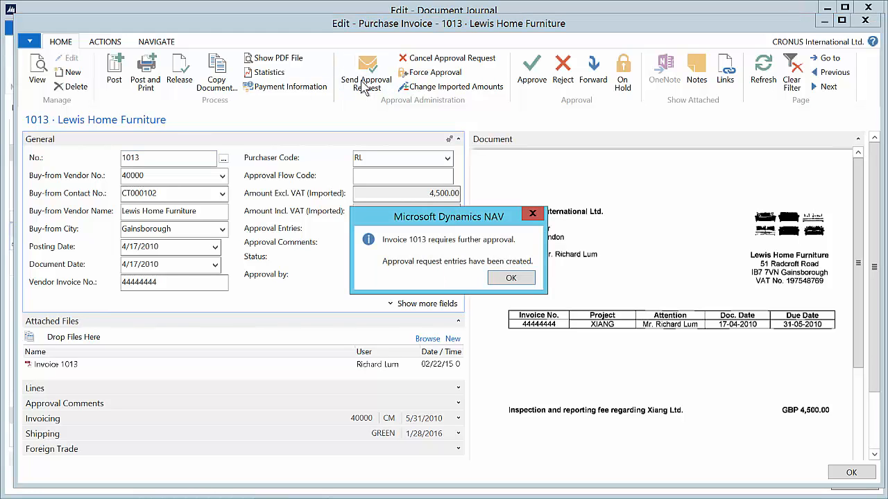
{"action": "left_click", "coordinate": [510, 278]}
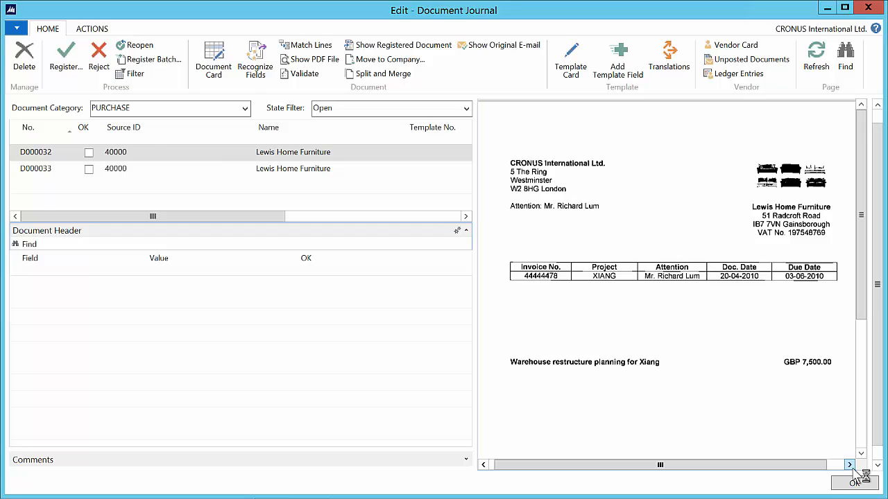
Select both remaining Lewis Home Furniture documents and recognize their fields
{"action": "left_click", "coordinate": [36, 169]}
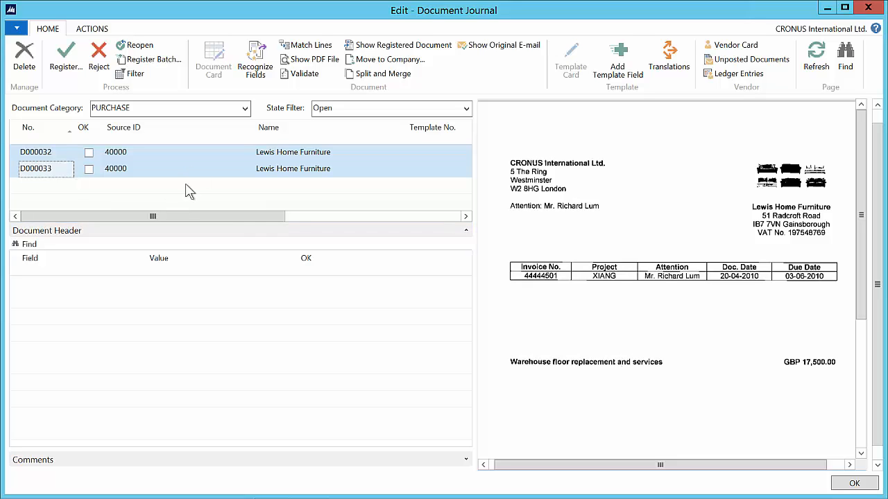
{"action": "left_click", "coordinate": [255, 59]}
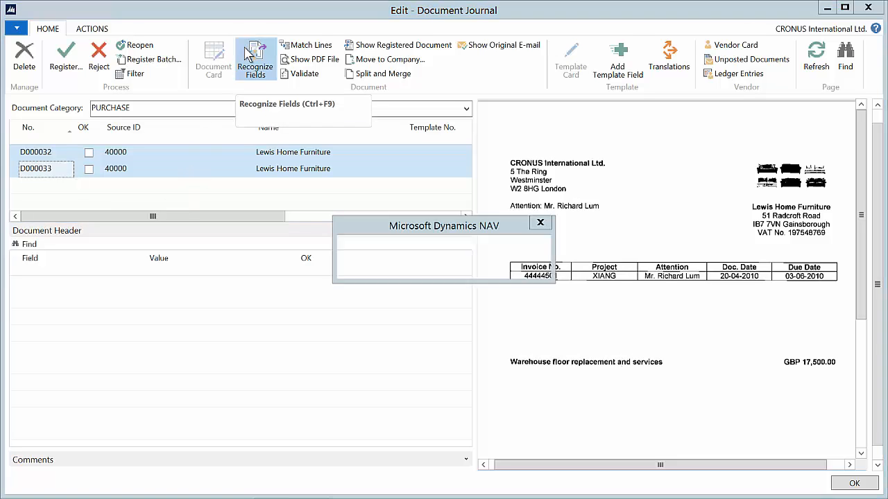
{"action": "left_click", "coordinate": [255, 54]}
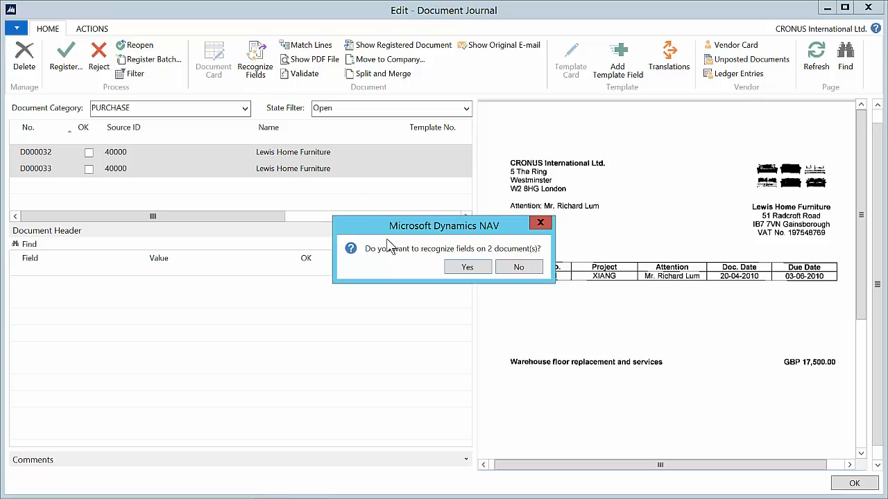
{"action": "left_click", "coordinate": [467, 266]}
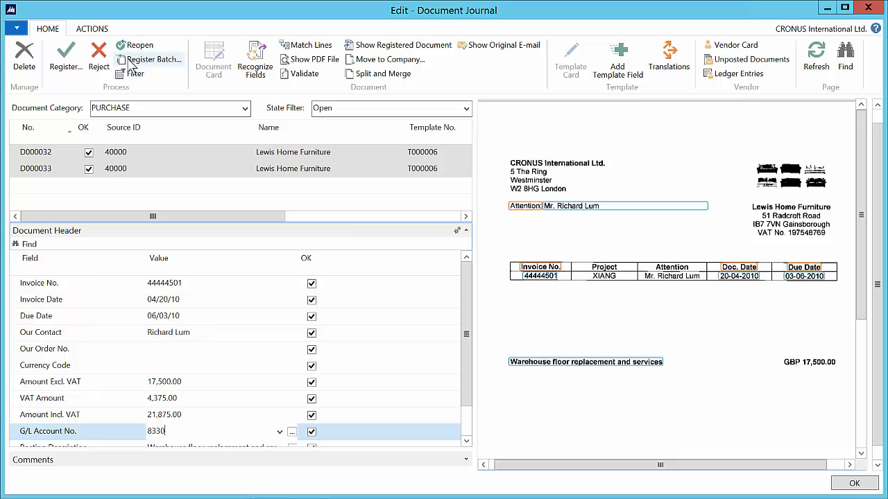
Register the two selected documents and confirm the registration
{"action": "left_click", "coordinate": [64, 52]}
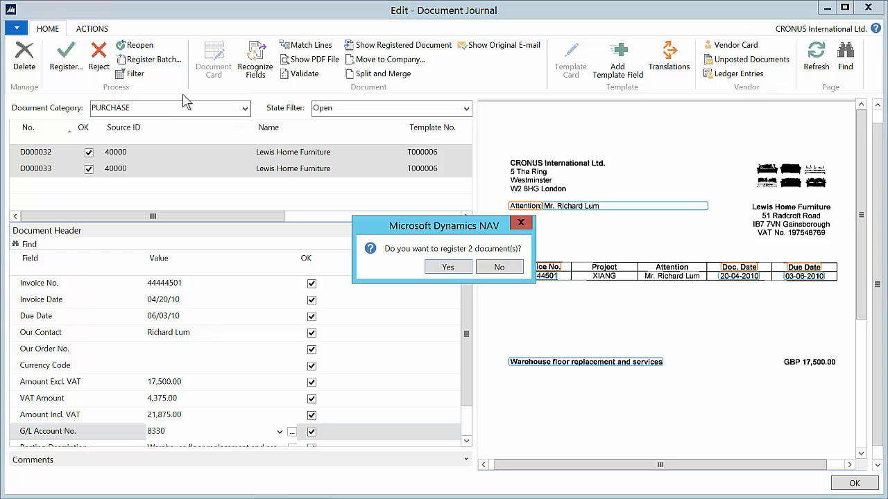
{"action": "left_click", "coordinate": [448, 266]}
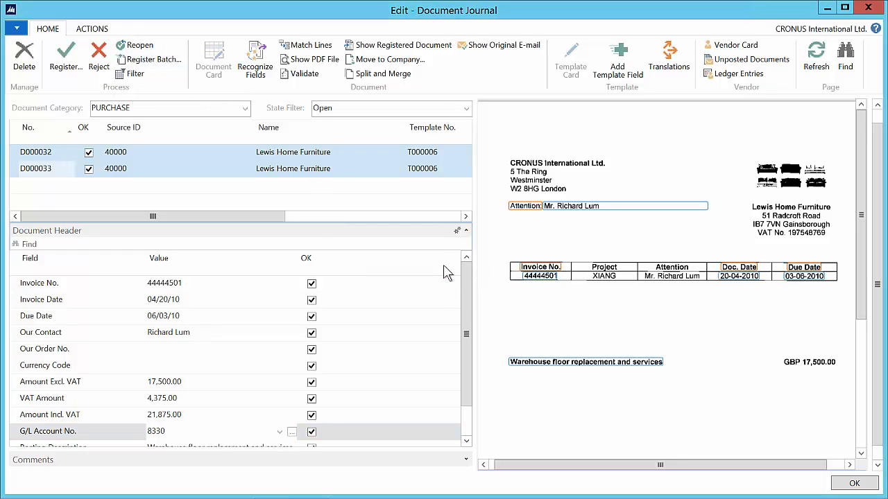
{"action": "left_click", "coordinate": [64, 56]}
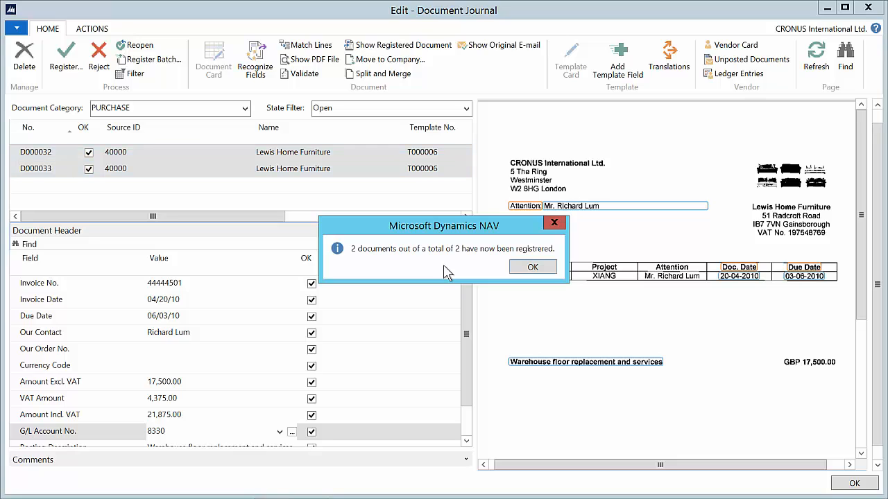
{"action": "mouse_move", "coordinate": [555, 285]}
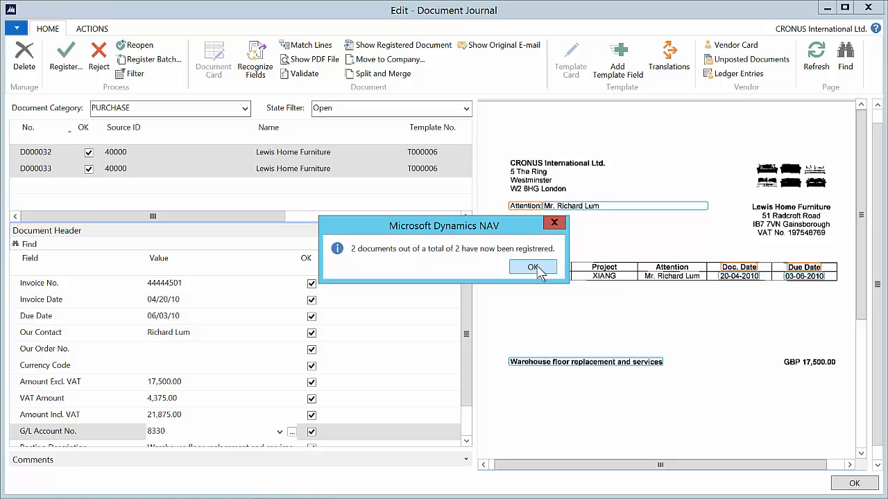
{"action": "left_click", "coordinate": [533, 266]}
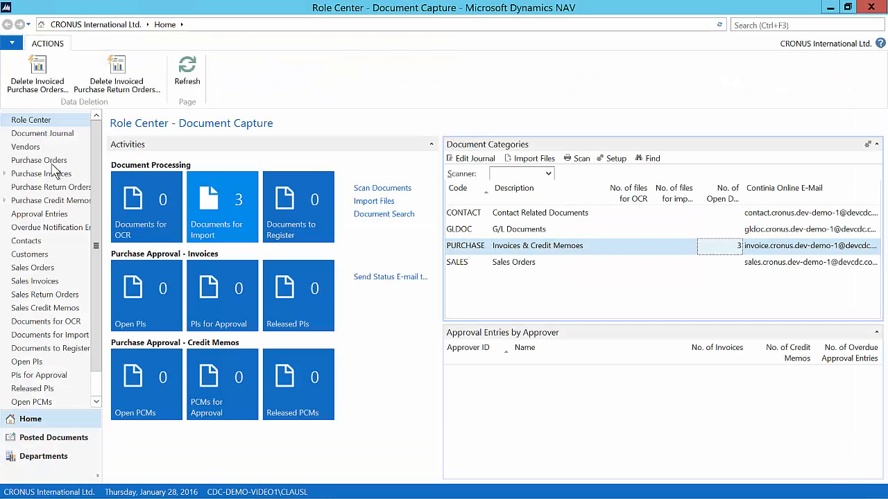
Send purchase invoices 1014 and 1015 for approval from the Purchase Invoices list
{"action": "left_click", "coordinate": [41, 173]}
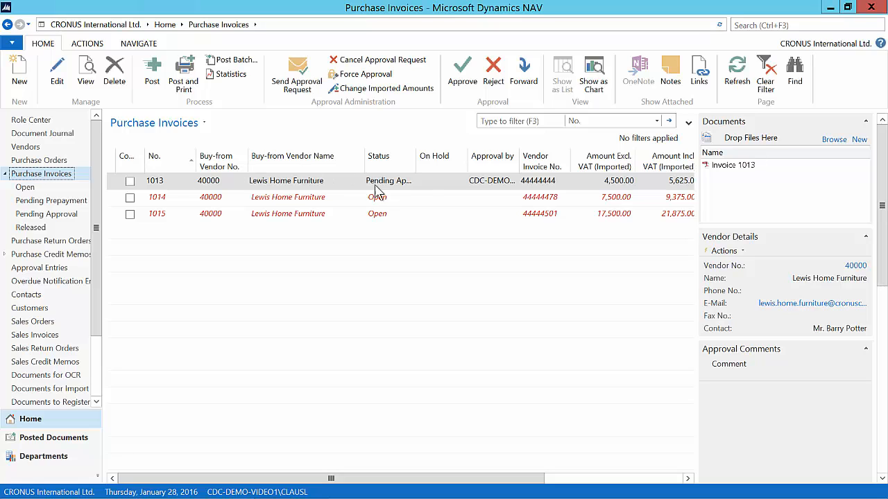
{"action": "left_click", "coordinate": [289, 197]}
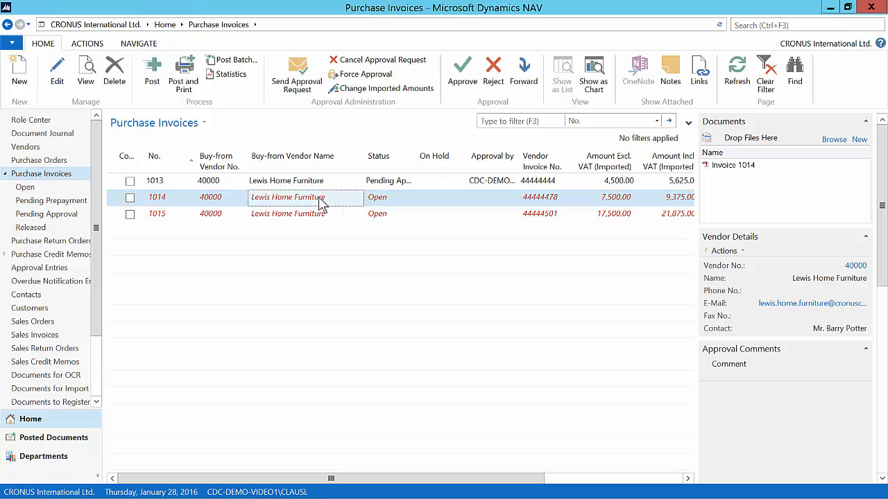
{"action": "left_click", "coordinate": [297, 69]}
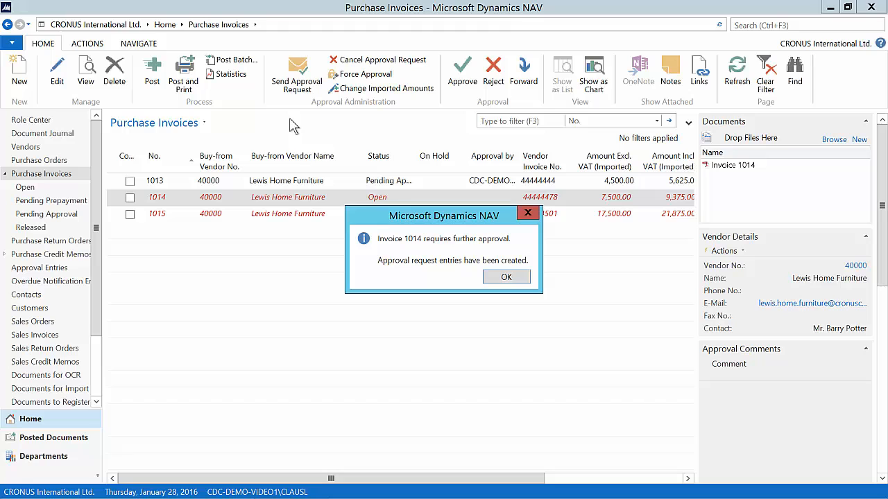
{"action": "left_click", "coordinate": [507, 278]}
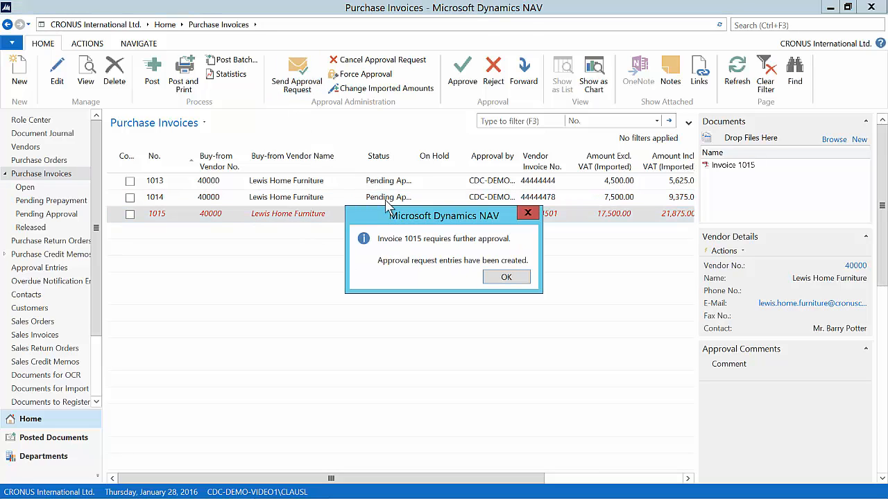
{"action": "left_click", "coordinate": [507, 277]}
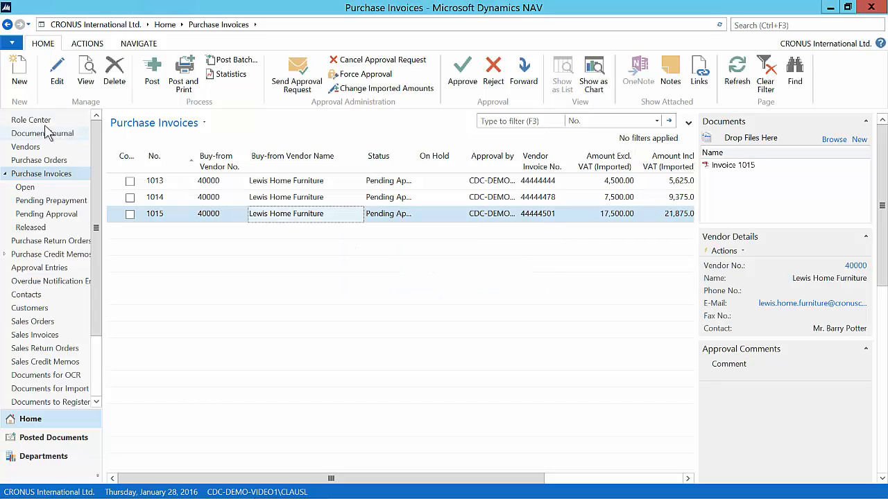
Return to the role centre, follow the email's approval link and sign in to Continia Online
{"action": "left_click", "coordinate": [30, 120]}
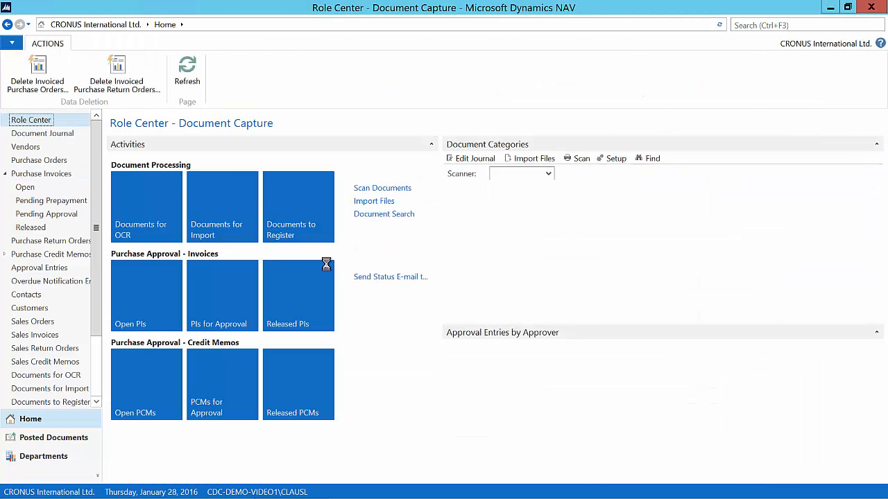
{"action": "left_click", "coordinate": [386, 278]}
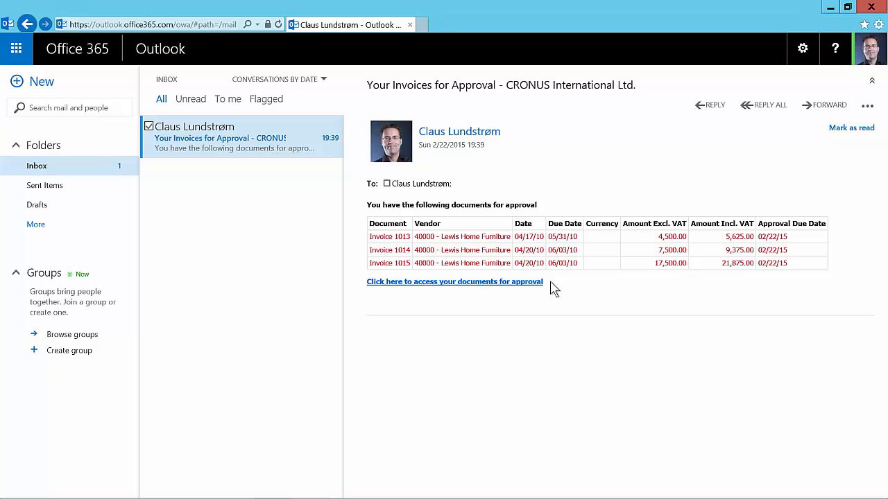
{"action": "mouse_move", "coordinate": [497, 287]}
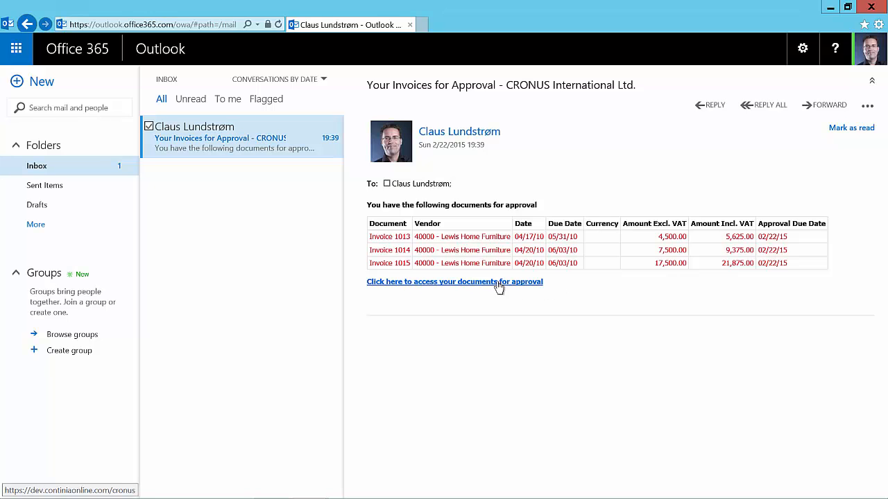
{"action": "left_click", "coordinate": [455, 282]}
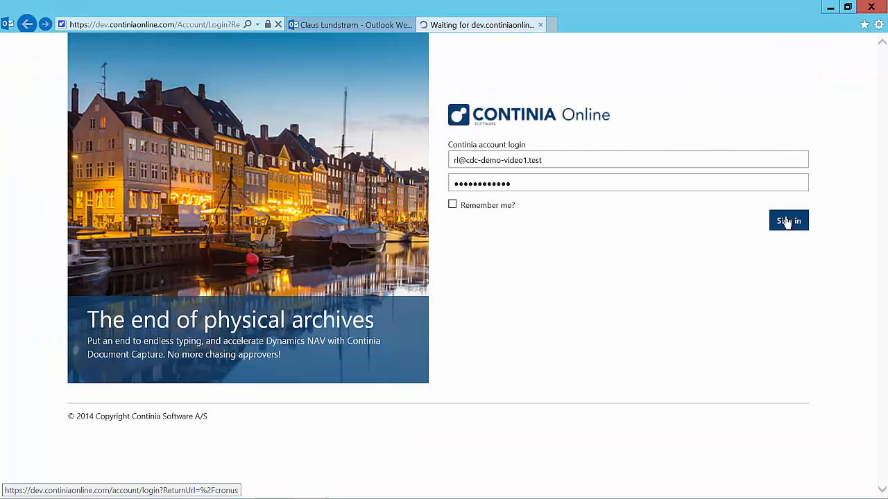
{"action": "left_click", "coordinate": [788, 219]}
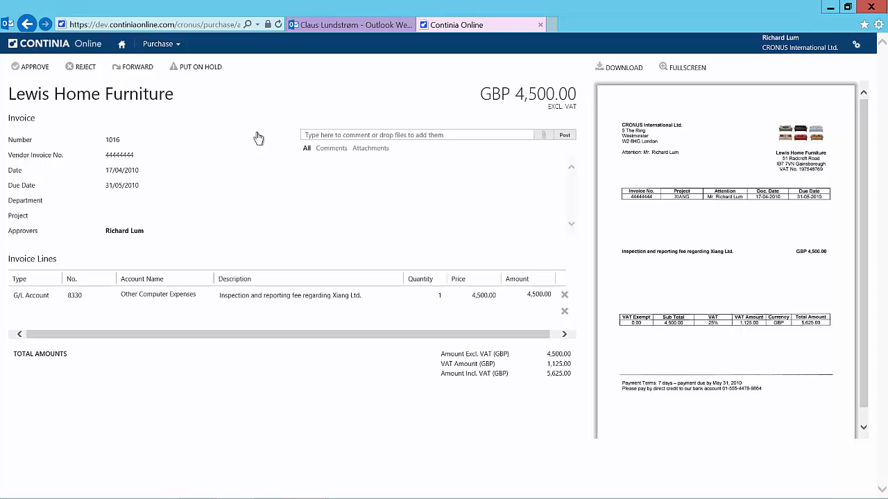
Approve invoices 1016 and 1017, and reject 1018 with the comment 'No more money'
{"action": "left_click", "coordinate": [35, 66]}
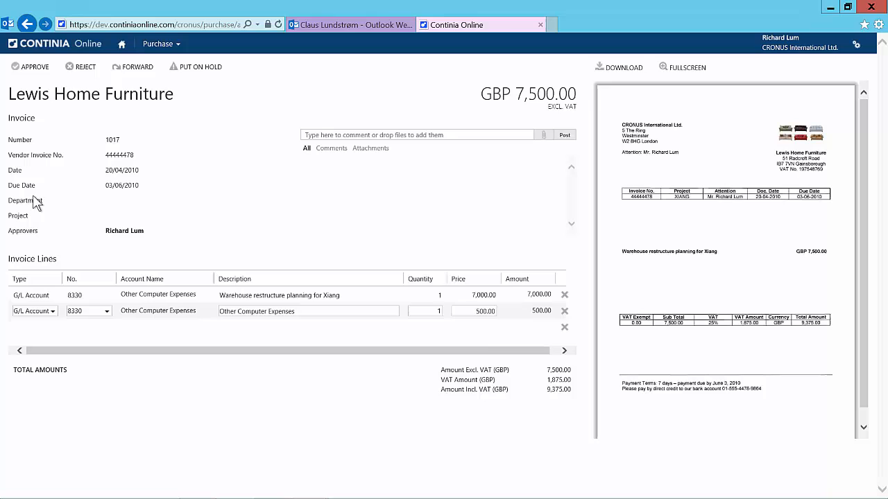
{"action": "left_click", "coordinate": [30, 67]}
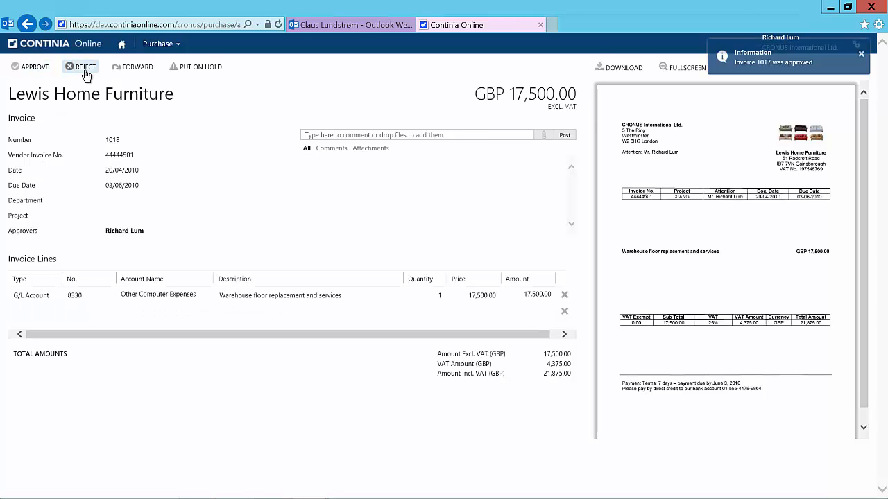
{"action": "left_click", "coordinate": [80, 67]}
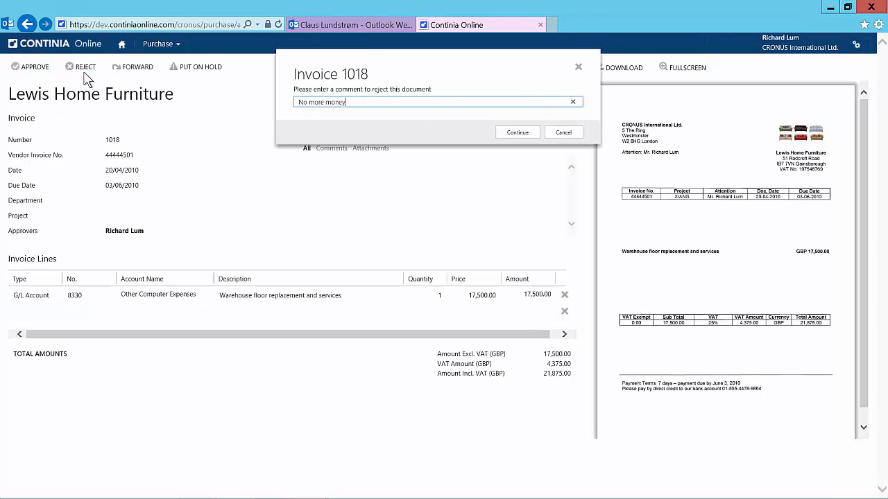
{"action": "mouse_move", "coordinate": [518, 133]}
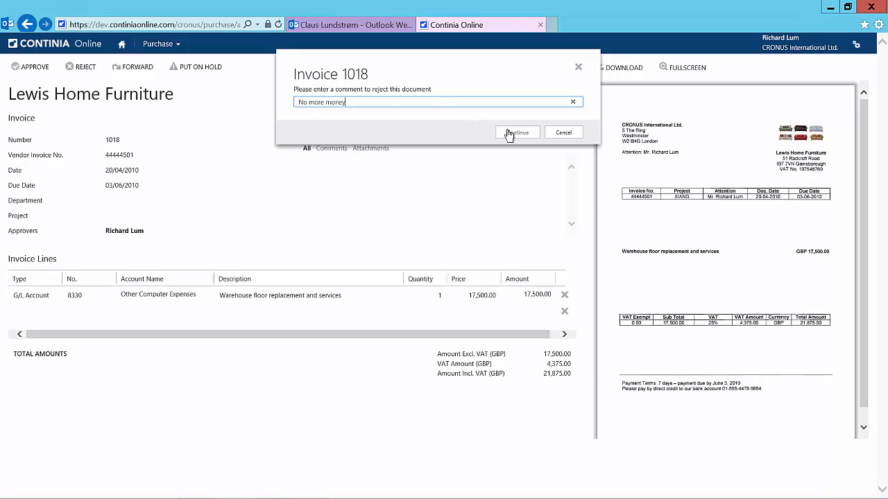
{"action": "left_click", "coordinate": [516, 132]}
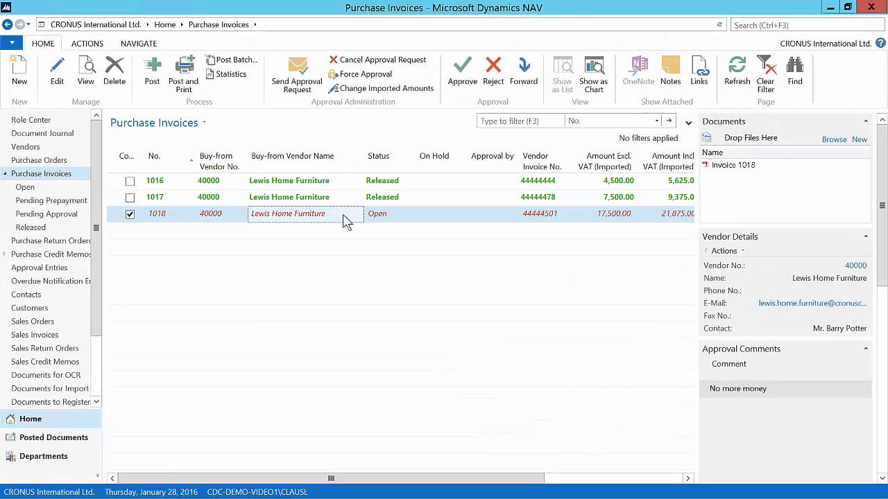
Post Batch the released invoices 1016 and 1017, leaving rejected 1018 open
{"action": "left_click", "coordinate": [236, 59]}
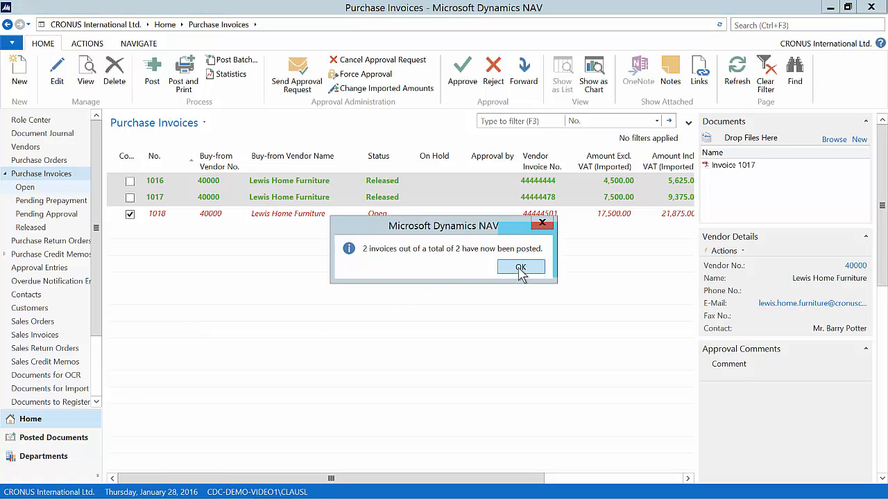
{"action": "left_click", "coordinate": [521, 267]}
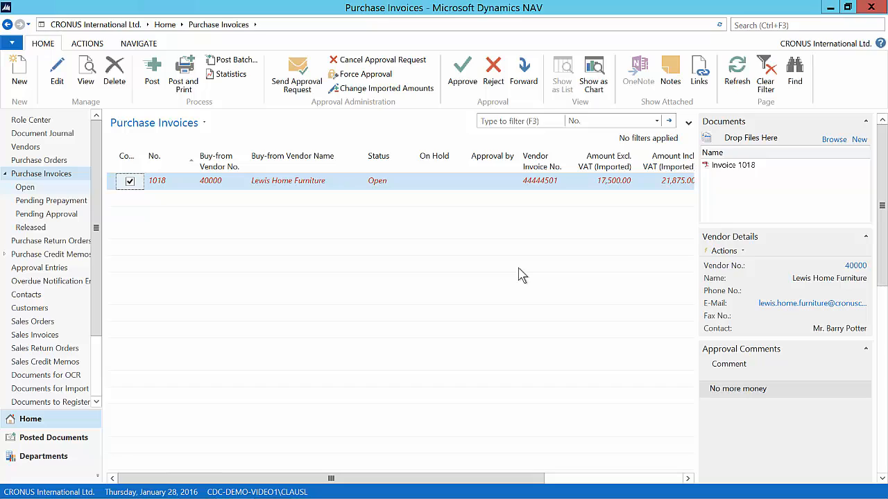